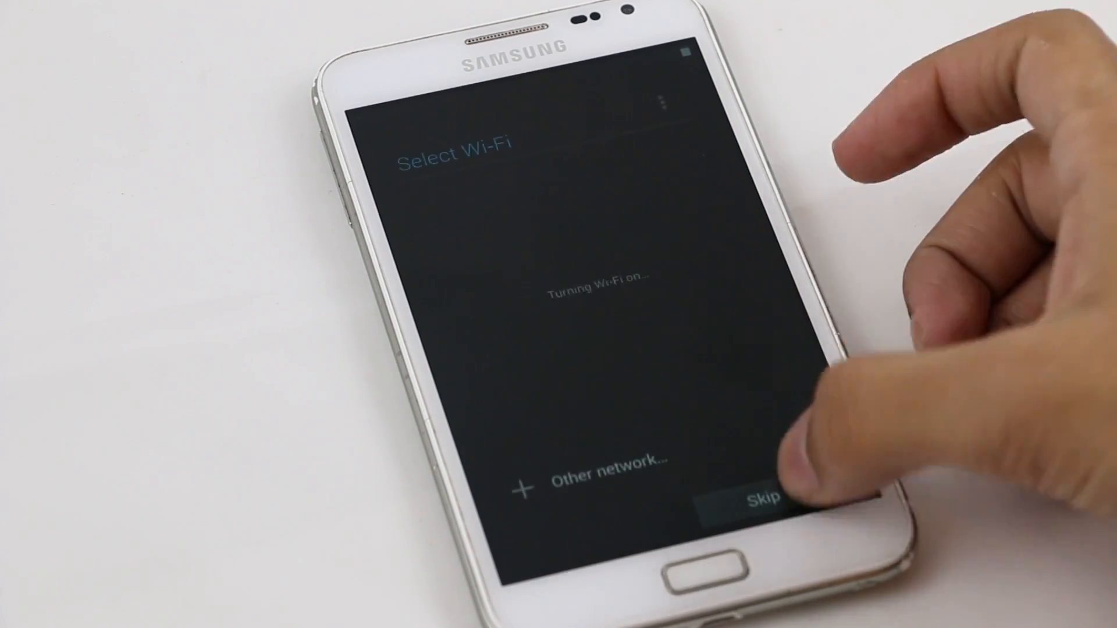
Step: Skip Wi-Fi selection in setup, then swipe the app drawer to the page with Settings
click(755, 496)
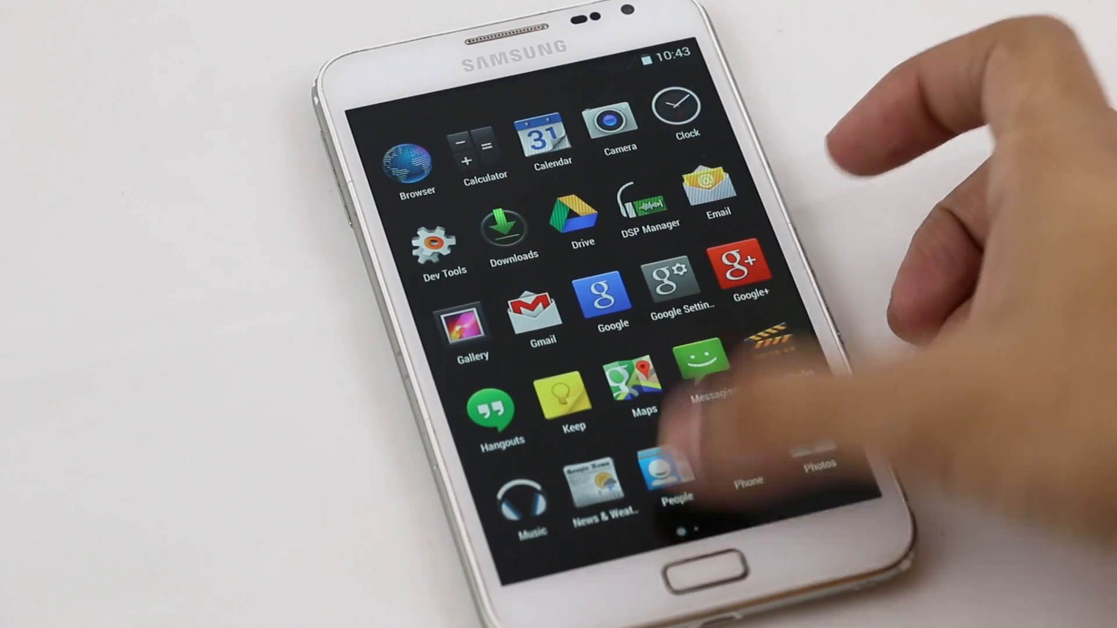
scroll(left, 3)
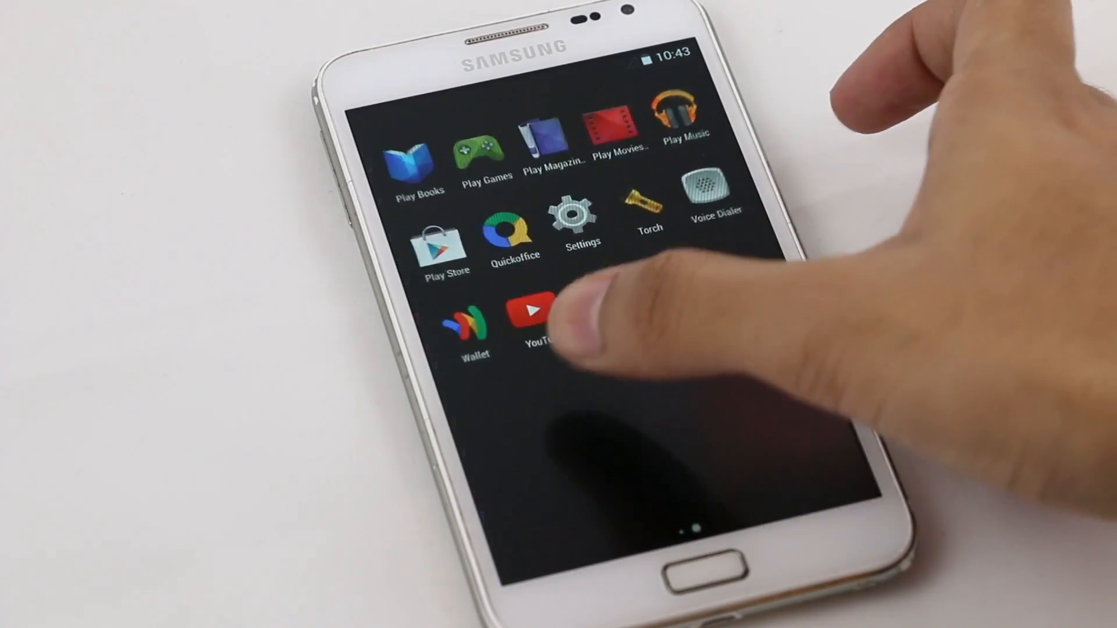